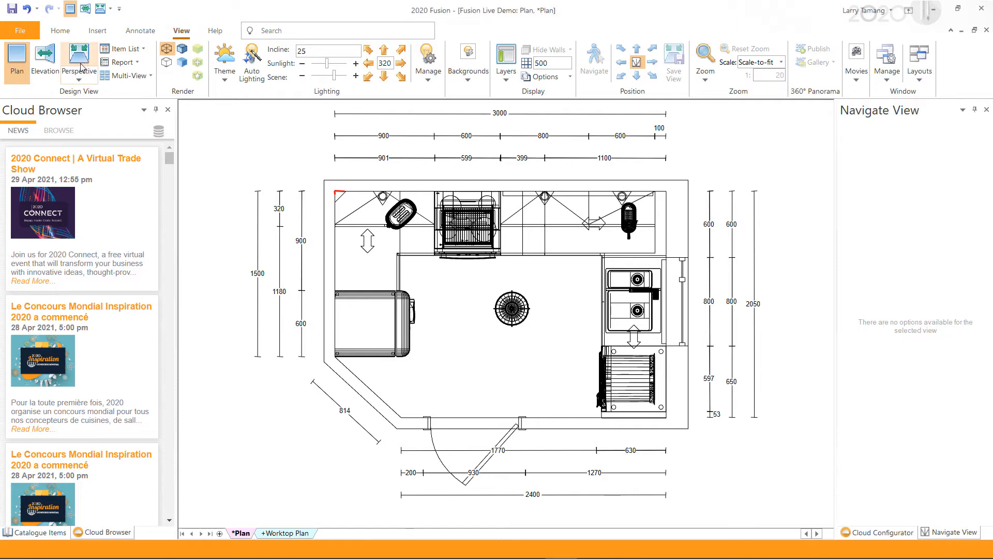
Switch the kitchen design to a perspective view from the Design View group.
click(78, 57)
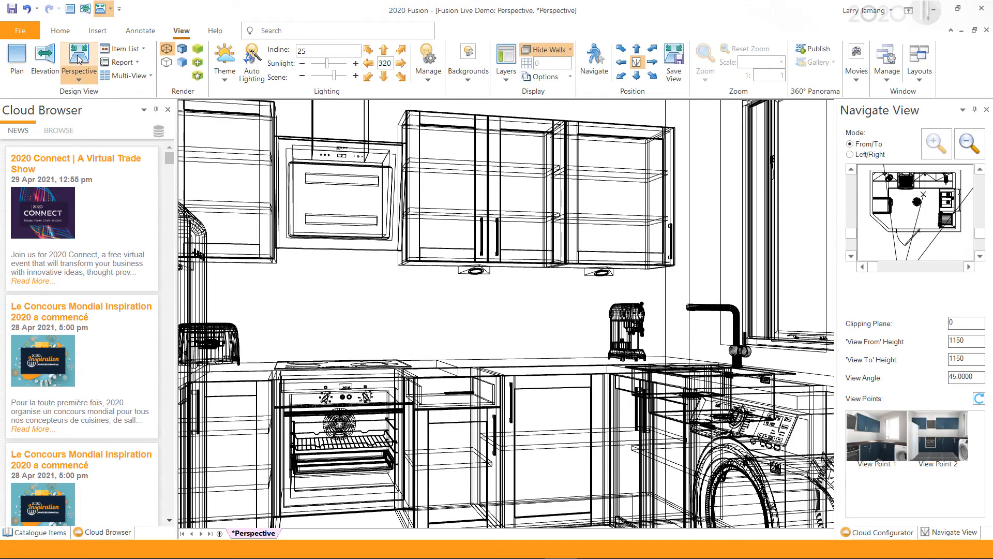
mouse_move(198, 52)
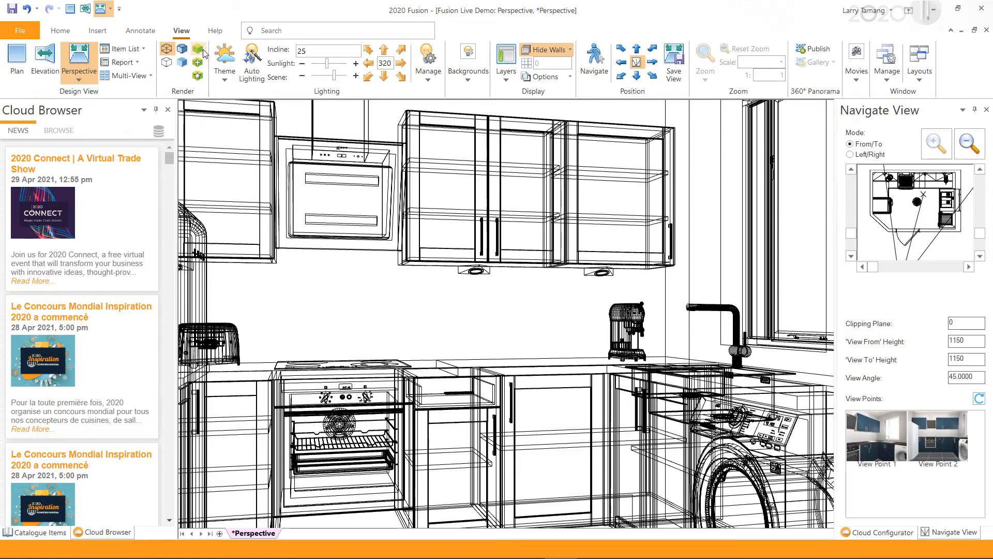
mouse_move(198, 76)
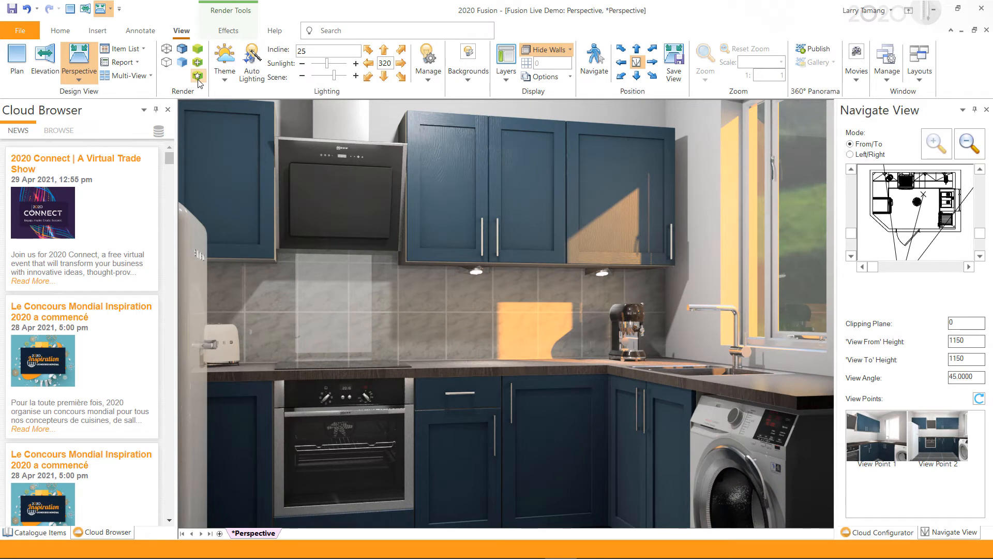
mouse_move(227, 30)
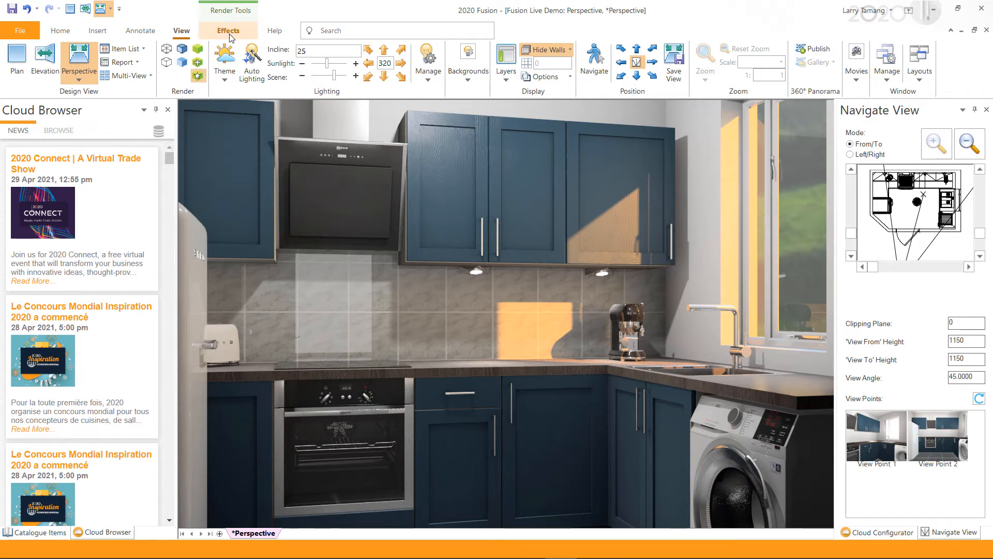
Show the Effects post-processing filters for the rendered kitchen perspective.
click(229, 30)
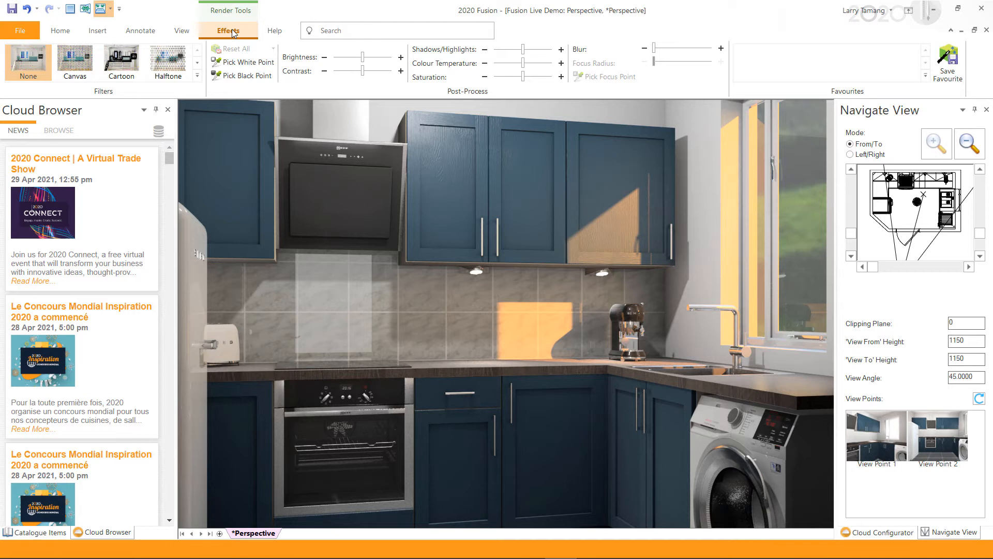
mouse_move(230, 35)
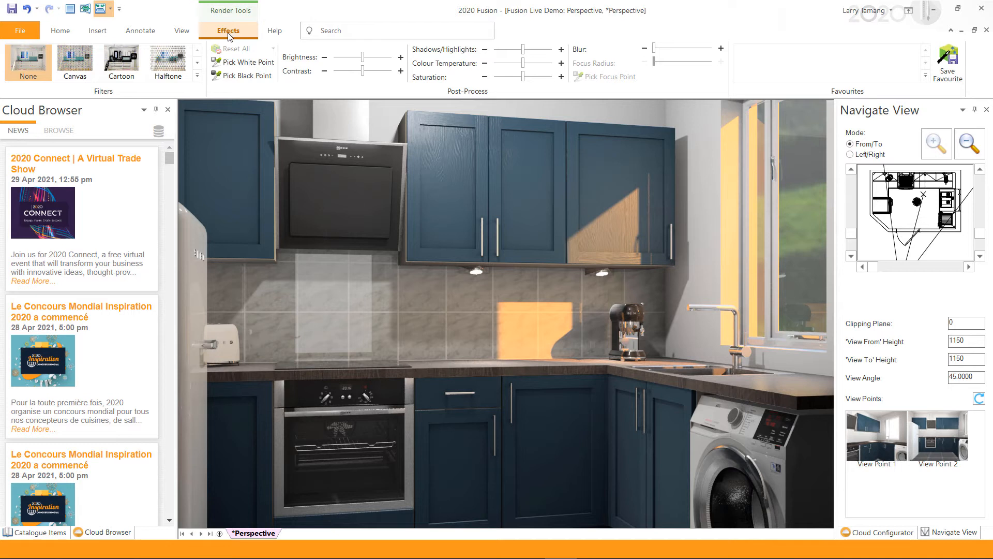
mouse_move(248, 62)
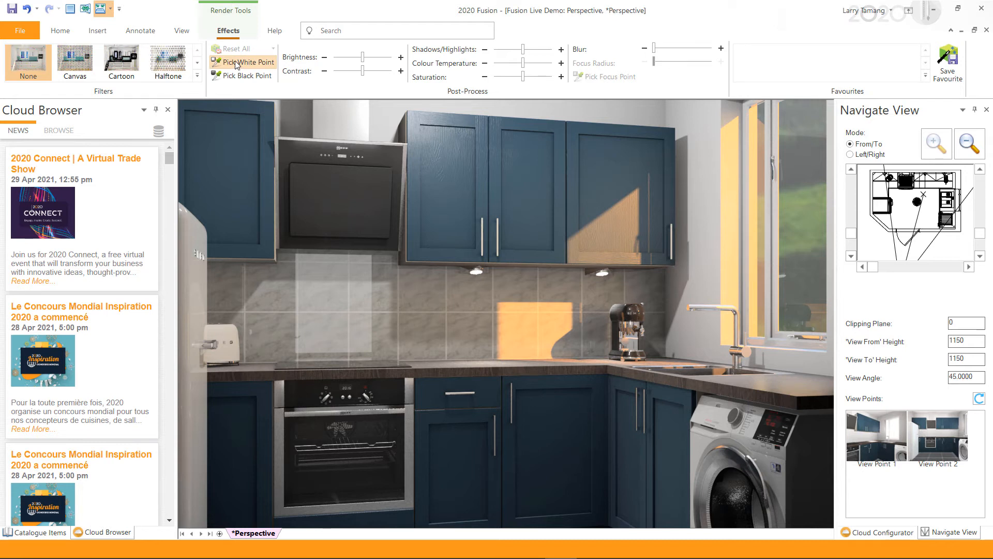
Sample a white reference point on a bright area of the render, then start black-point picking.
click(242, 62)
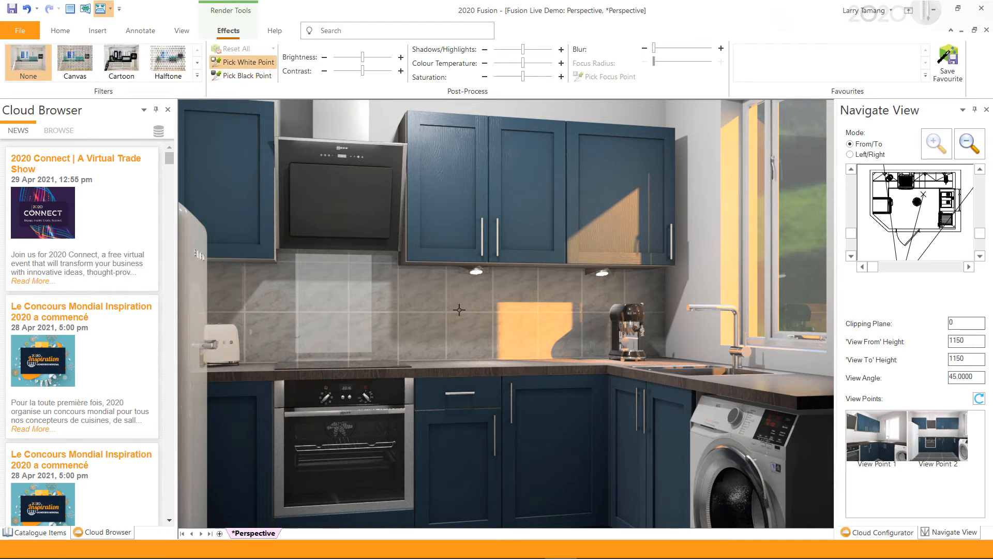
mouse_move(388, 297)
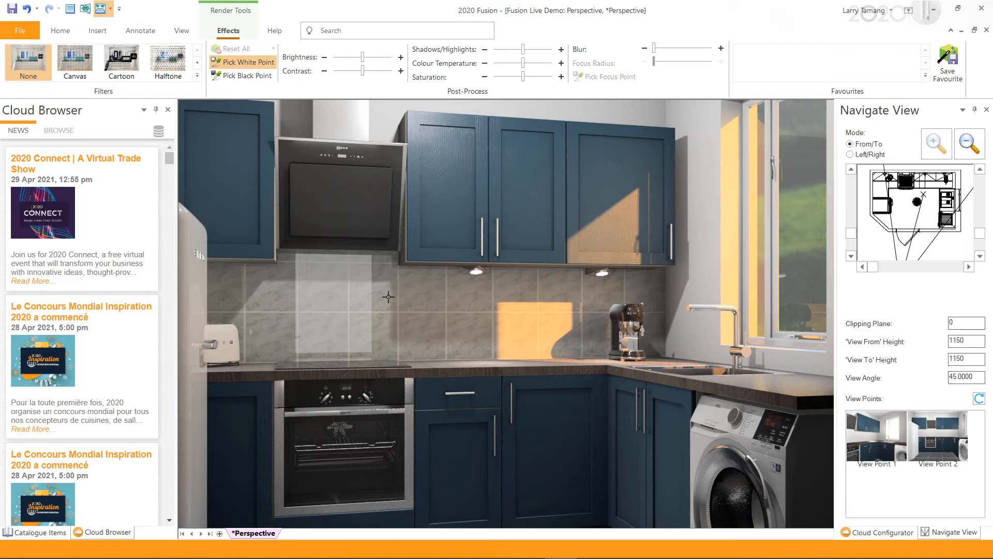
mouse_move(361, 120)
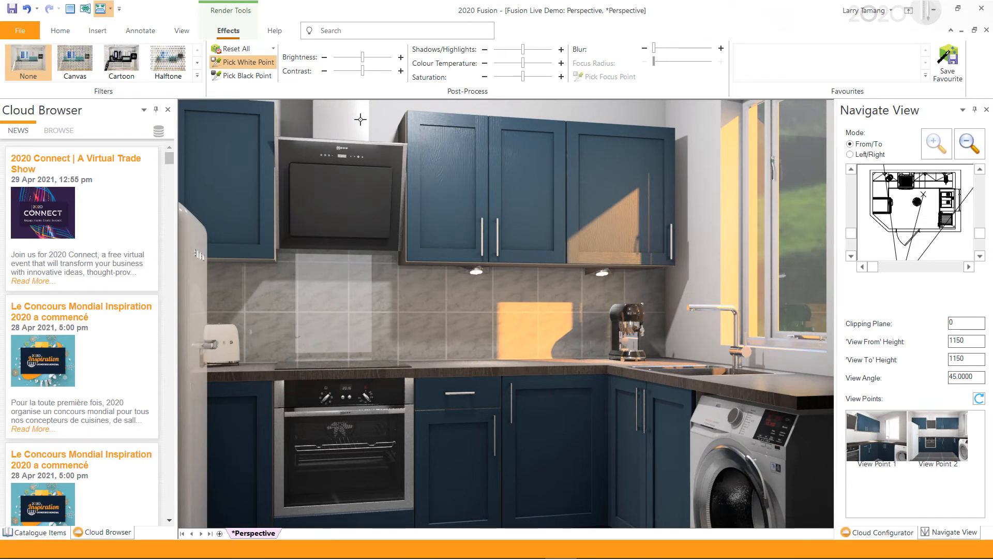
mouse_move(244, 75)
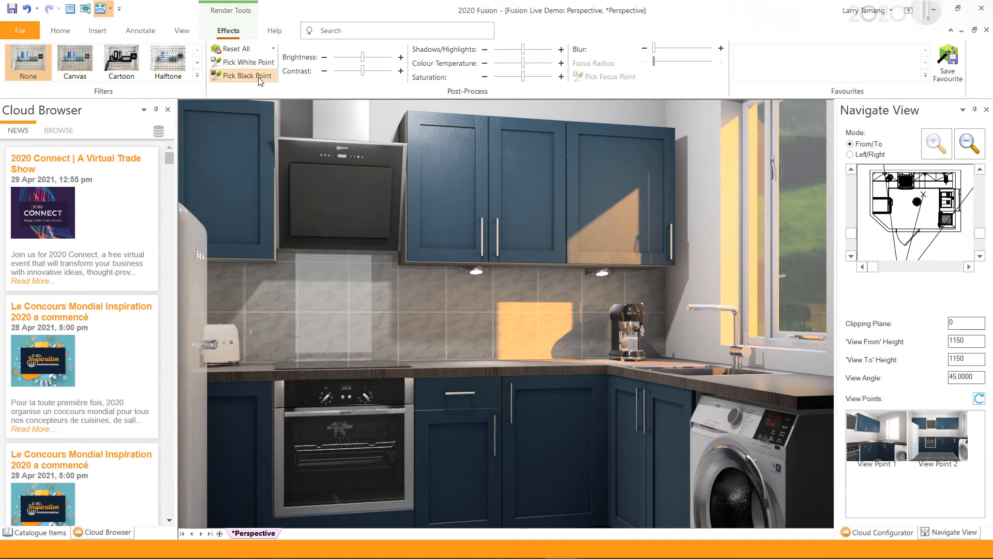
click(242, 75)
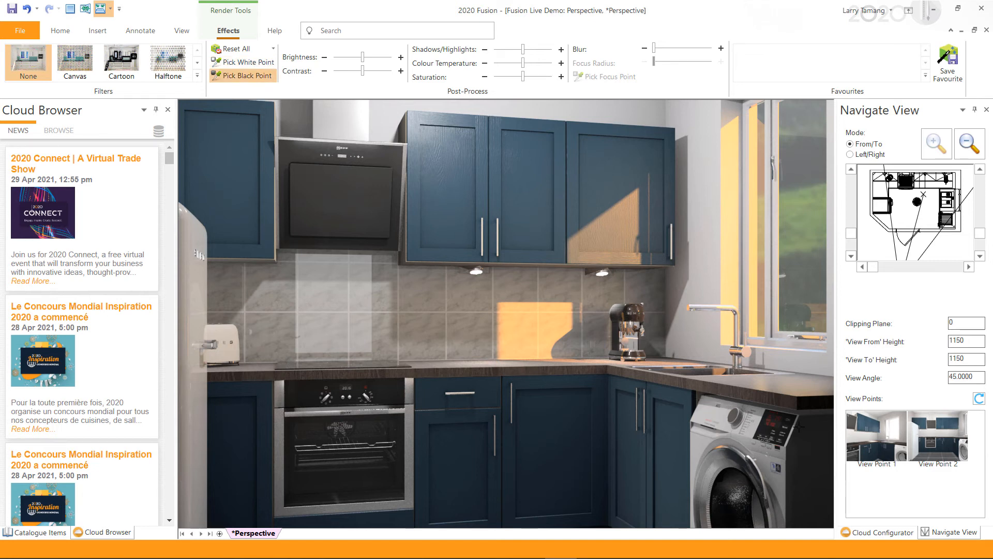